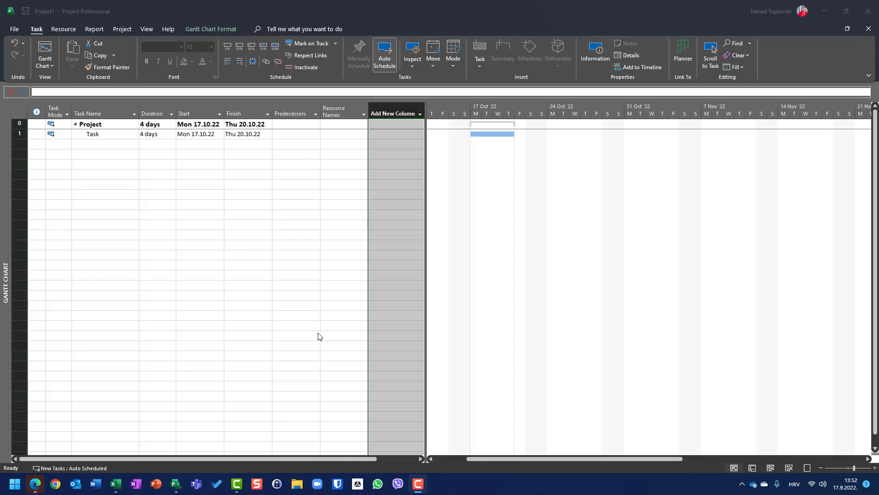
mouse_move(312, 324)
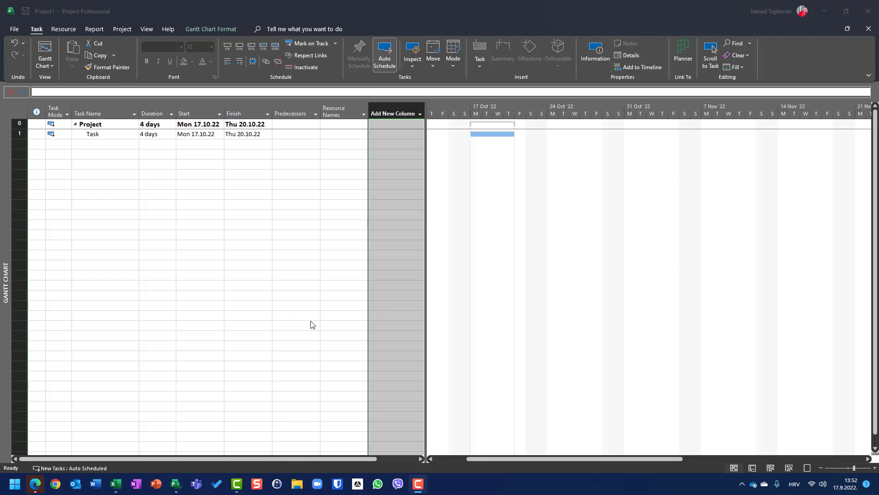
mouse_move(353, 206)
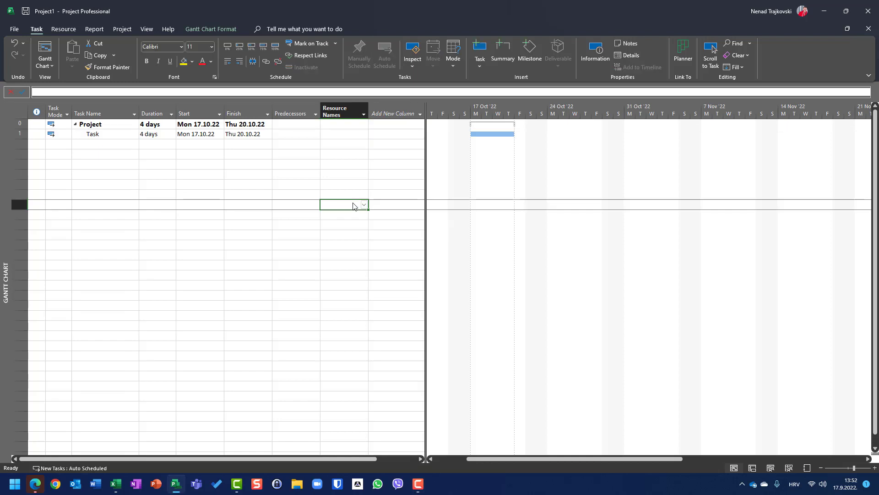
mouse_move(426, 190)
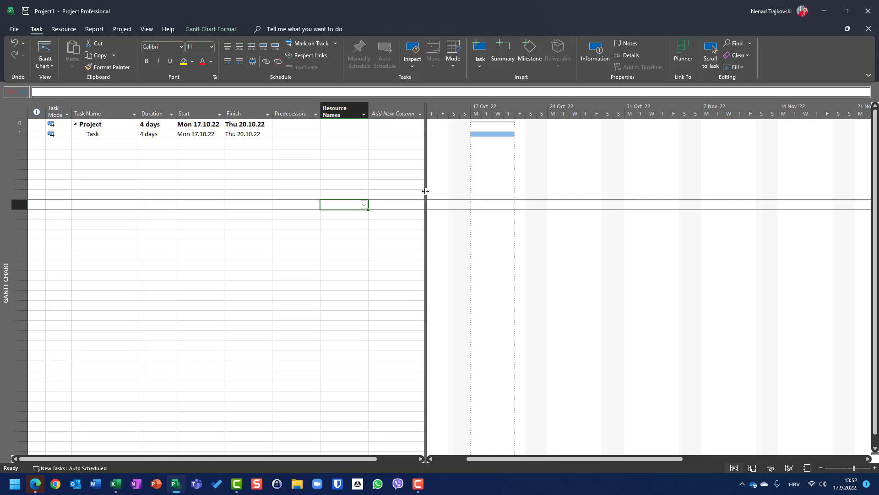
Widen the table pane and insert % Complete, % Work Complete, Work and Actual Work columns.
click(20, 133)
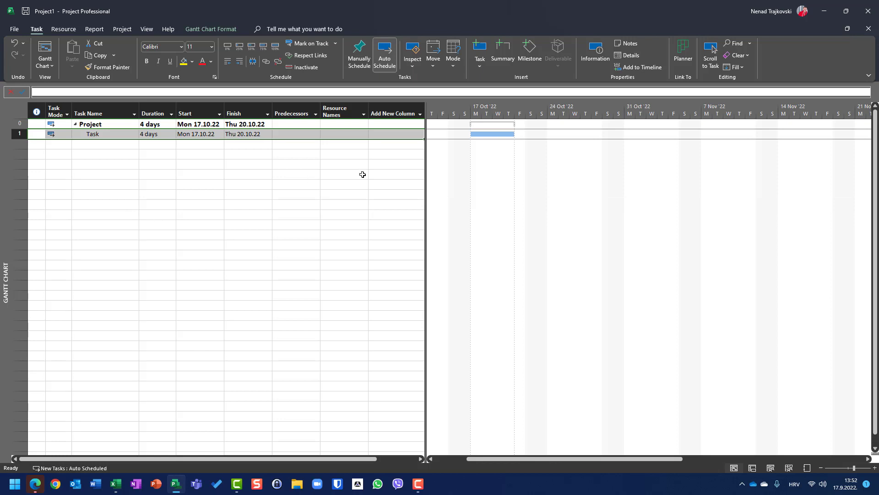
drag(425, 175, 516, 175)
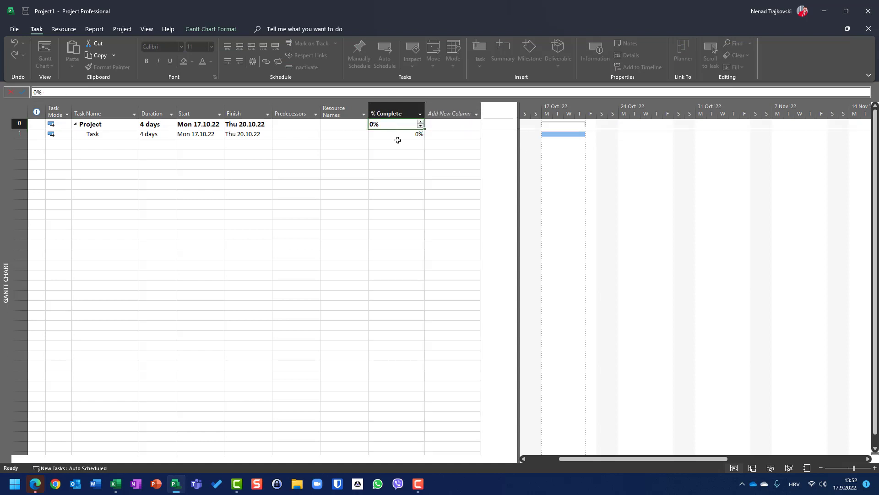
click(452, 113)
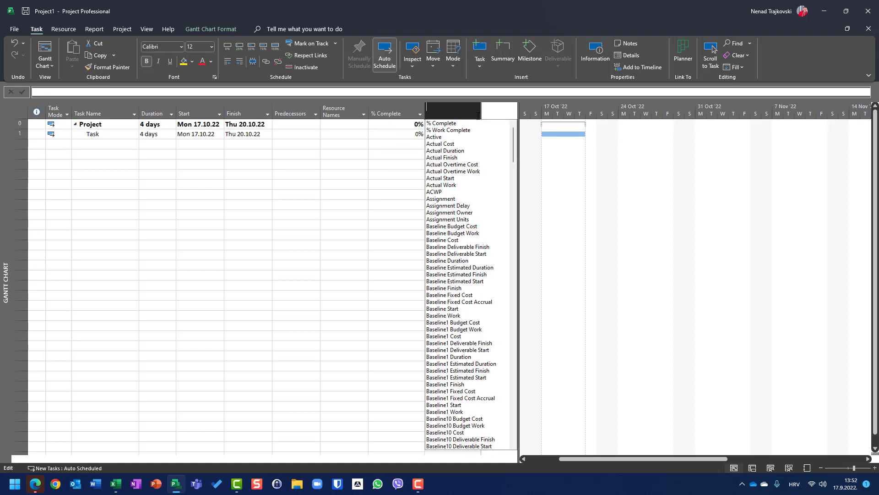
click(448, 129)
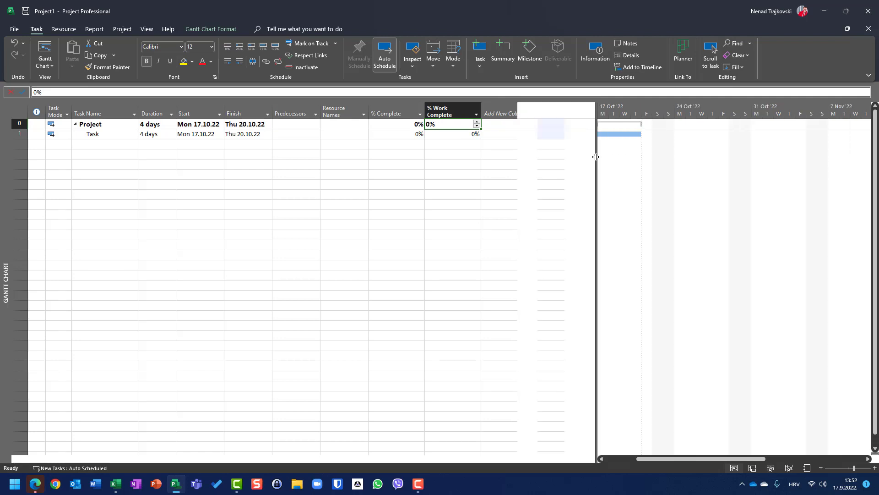
click(509, 113)
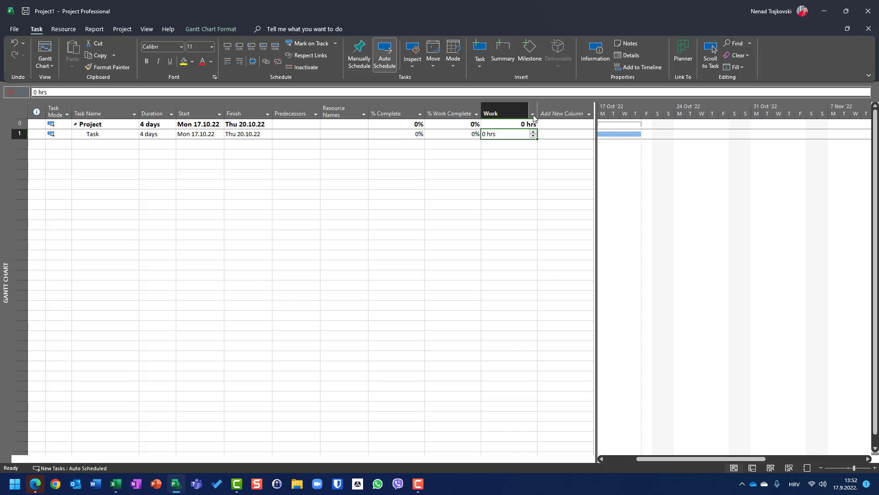
text(active)
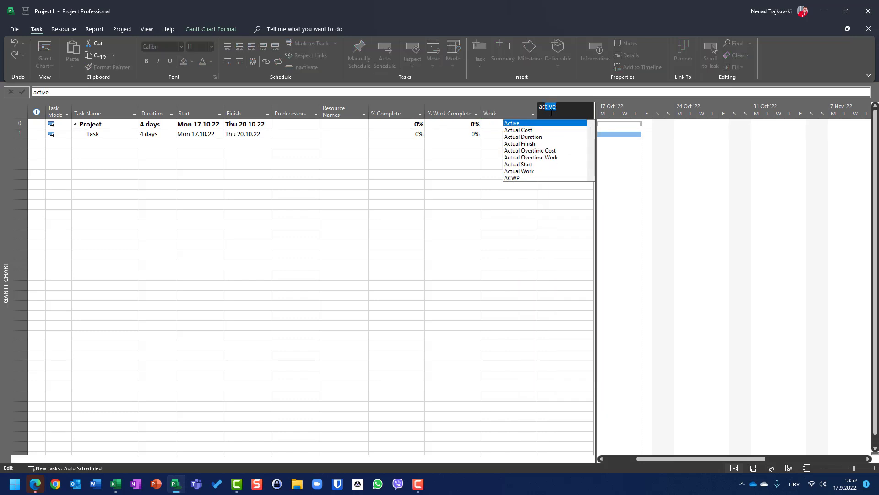
click(531, 150)
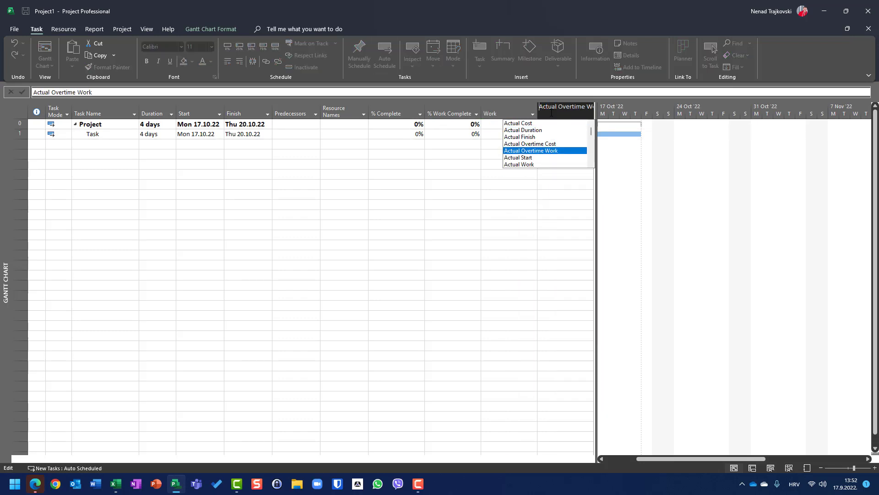
click(519, 164)
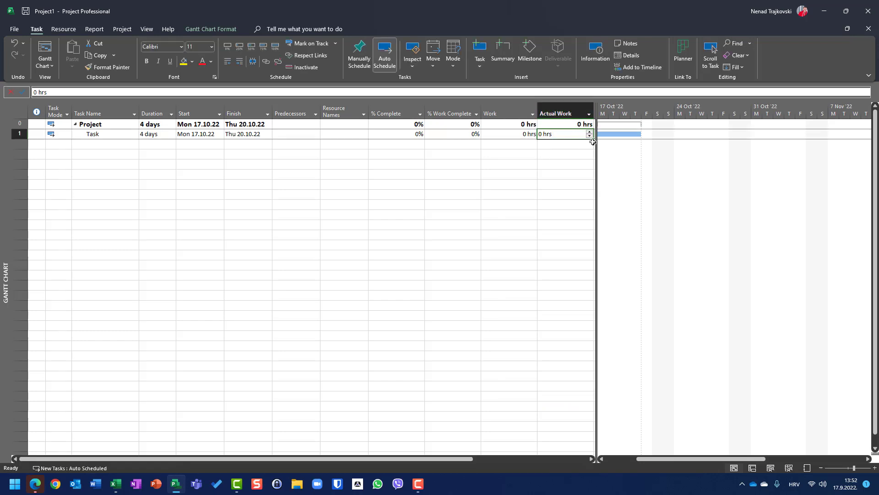
mouse_move(604, 157)
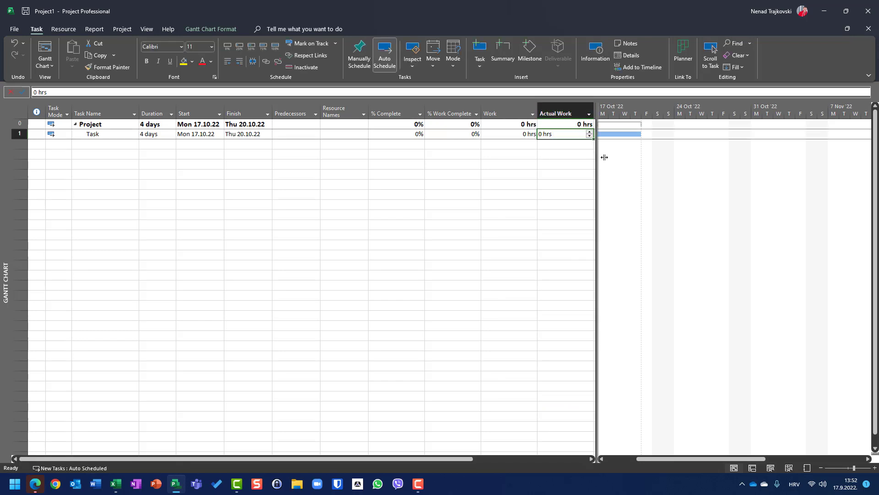
Insert a Remaining Work column into the task table.
click(565, 113)
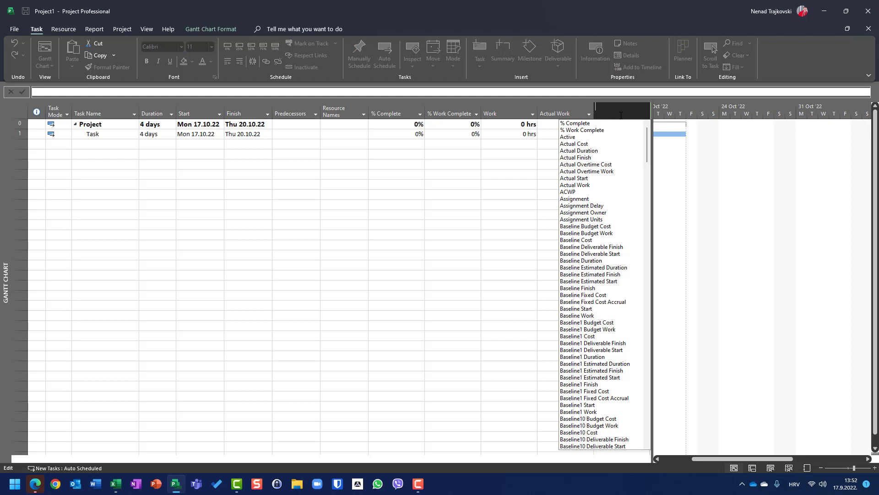
text(r)
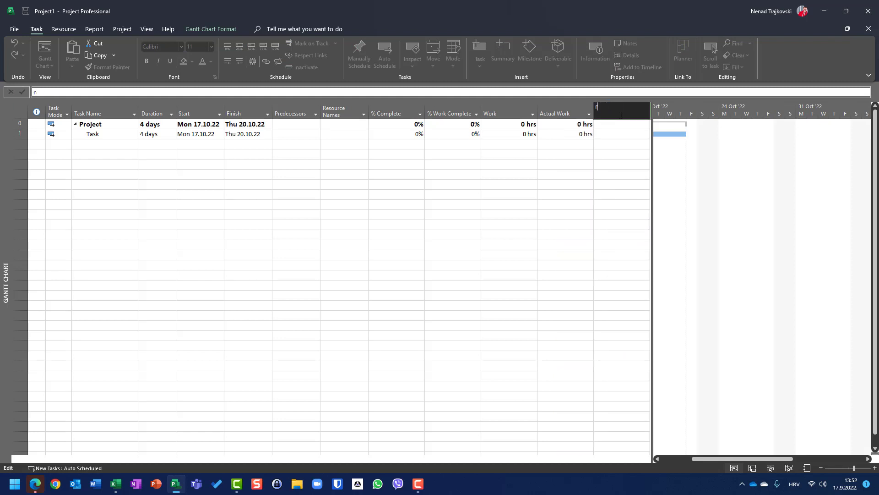
text(Remaining Duration)
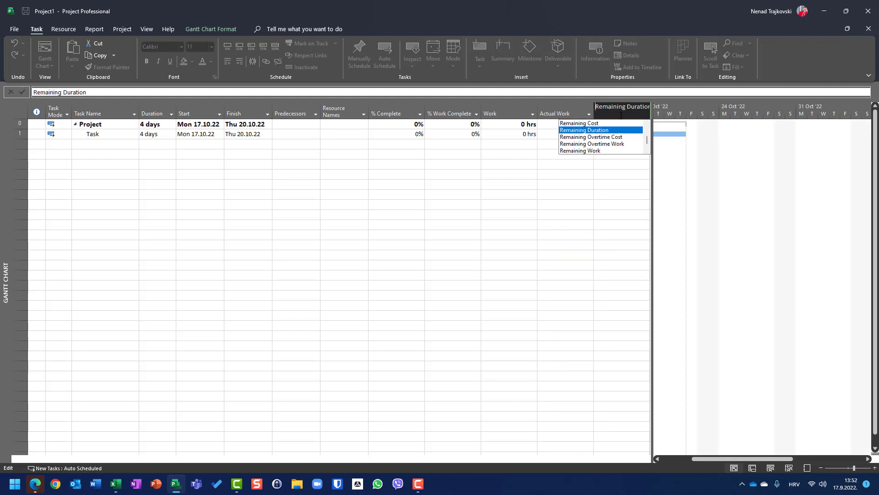
click(580, 150)
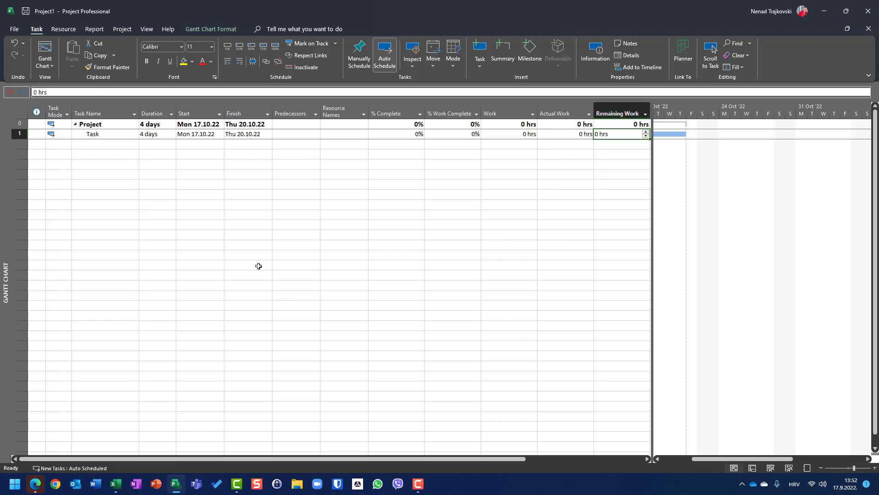
mouse_move(165, 273)
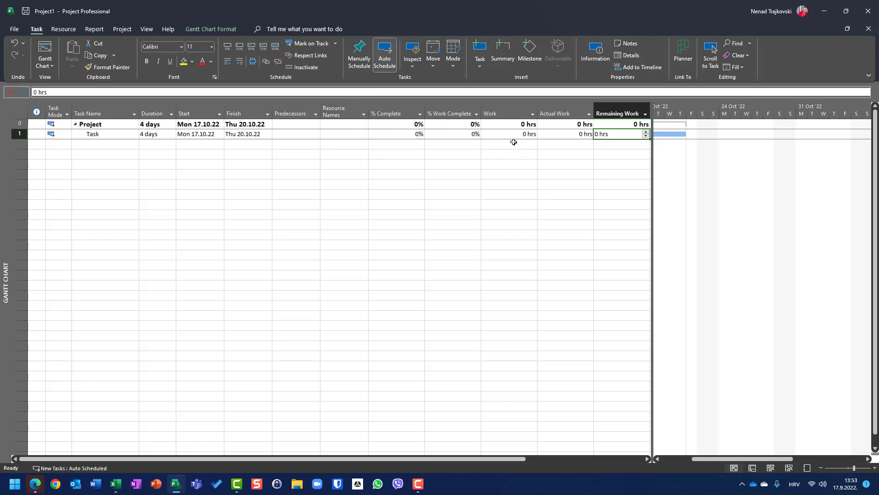
Enter 40 hrs of Work for the Task, then change it back to 0 hrs.
text(40)
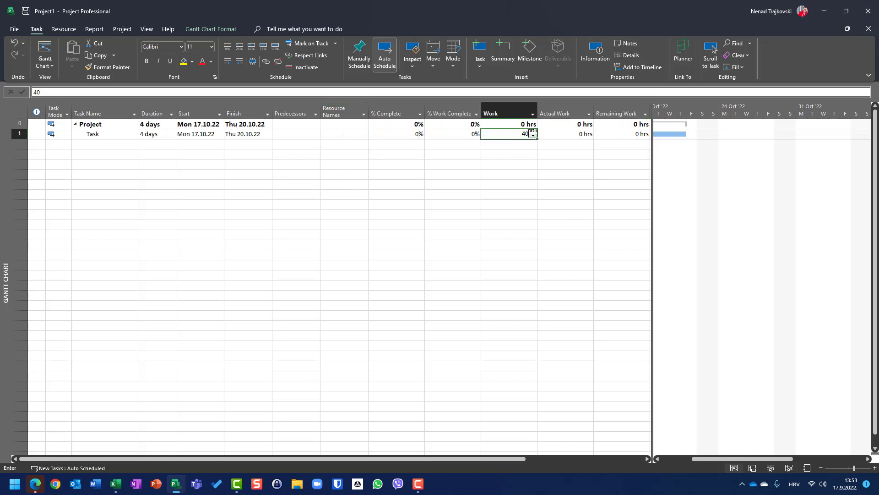
key(enter)
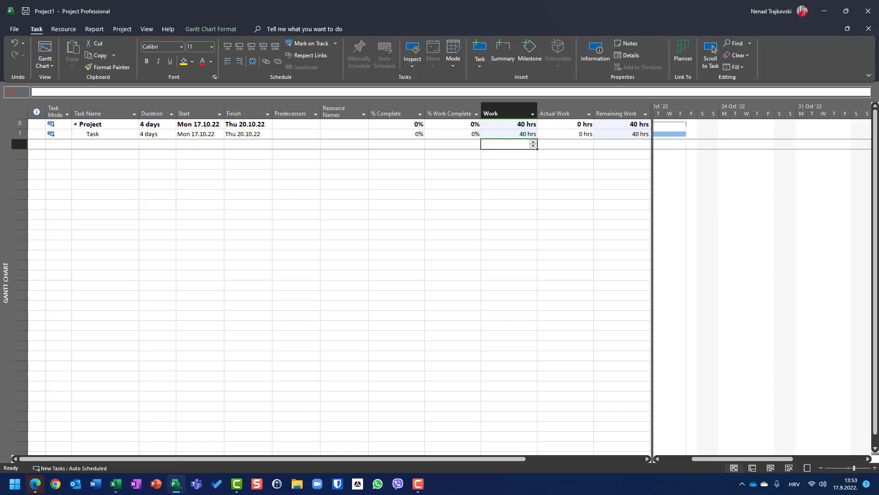
text(0 hrs)
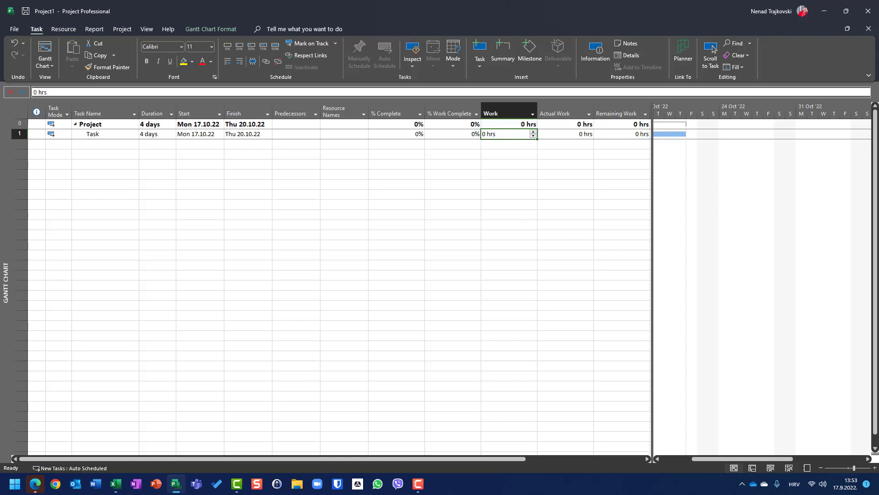
click(385, 55)
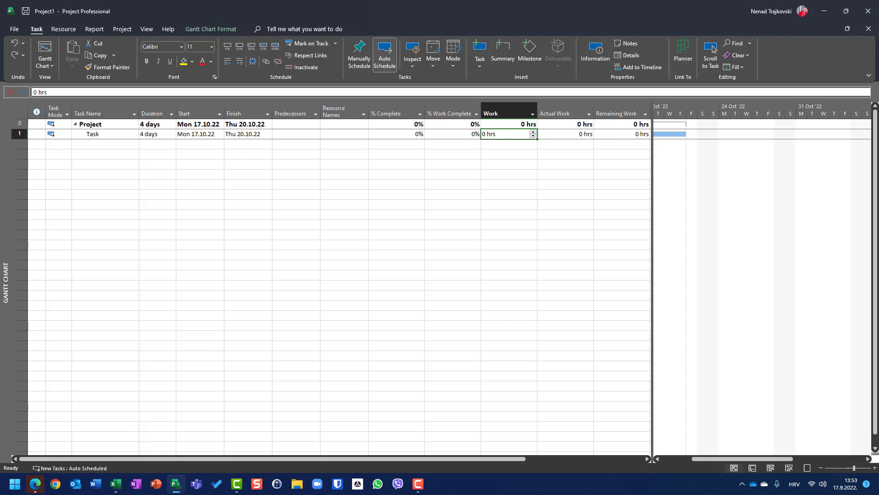
Enter 100 in the Task's % Complete, then change it back to 0%.
click(396, 134)
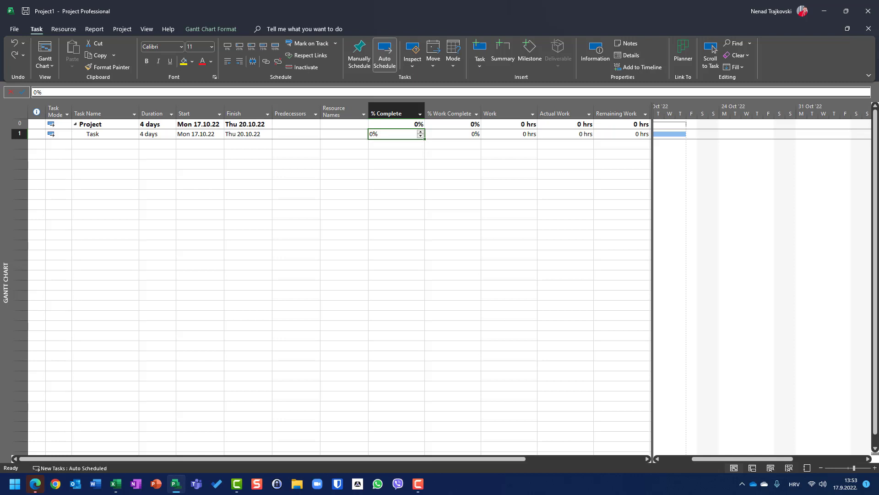
text(100)
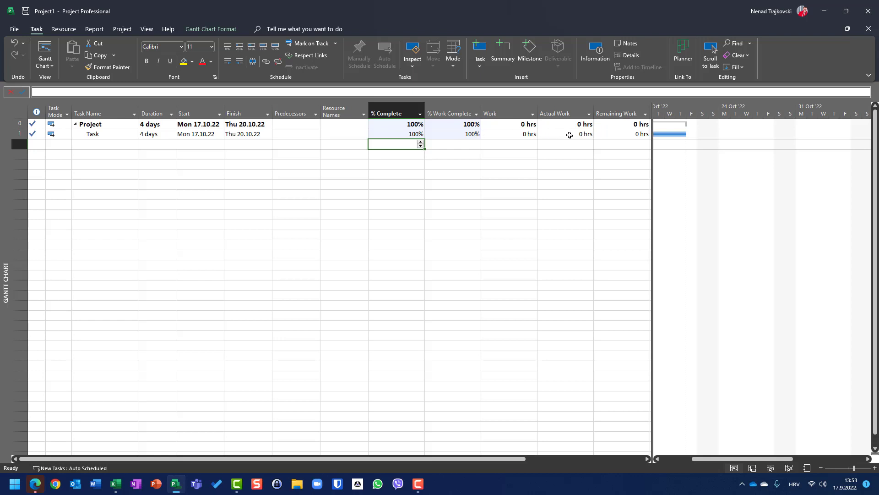
mouse_move(496, 133)
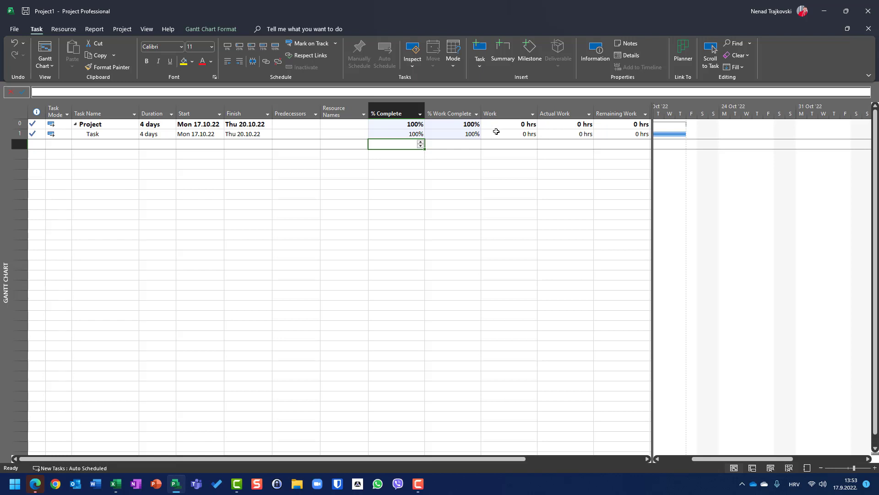
mouse_move(475, 172)
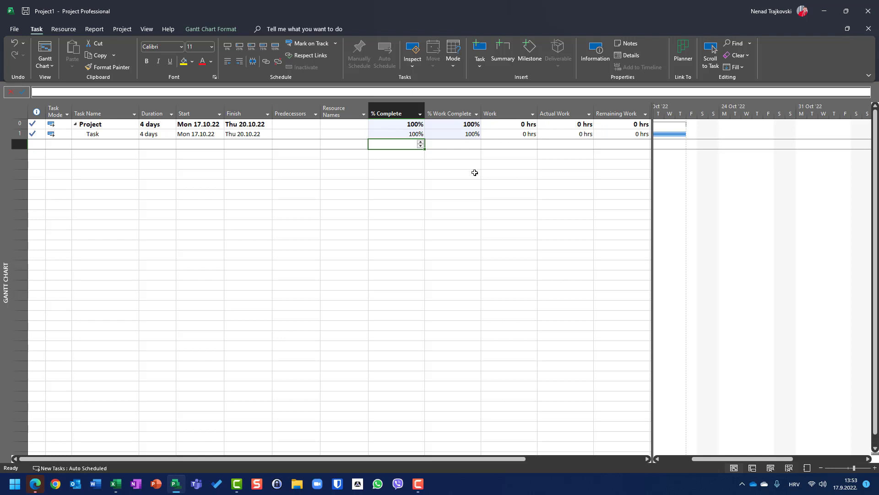
mouse_move(499, 135)
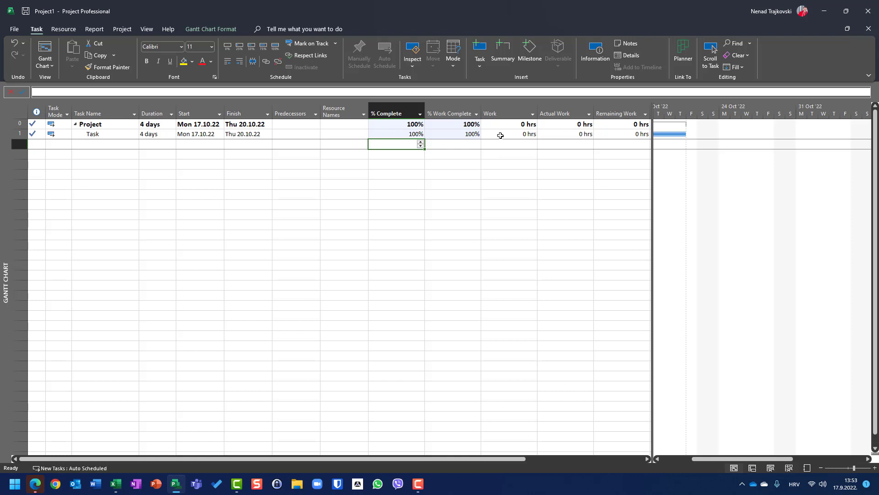
mouse_move(607, 222)
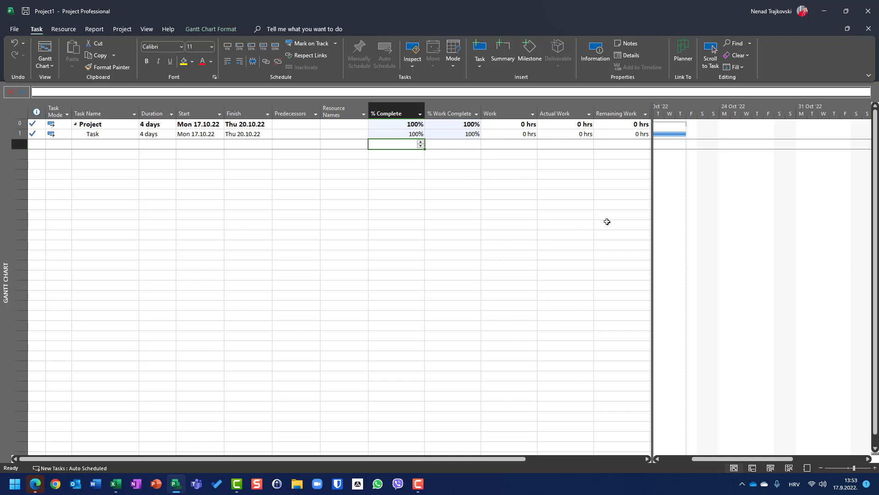
mouse_move(288, 373)
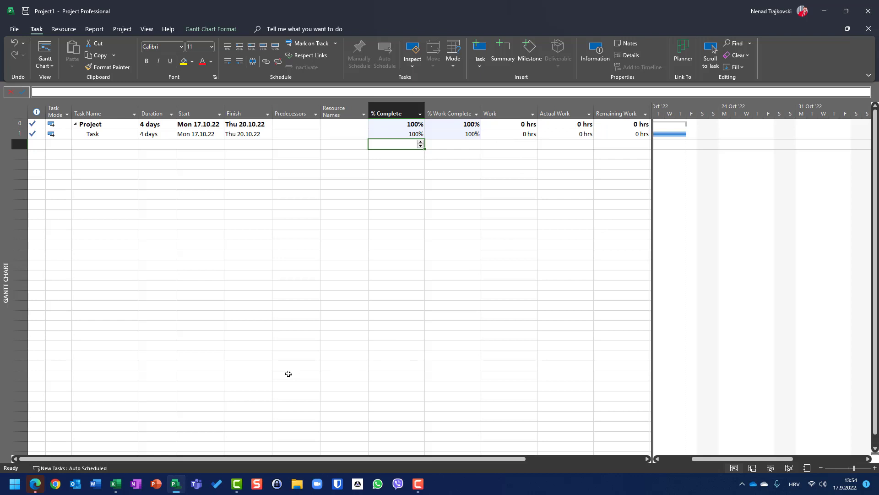
mouse_move(491, 140)
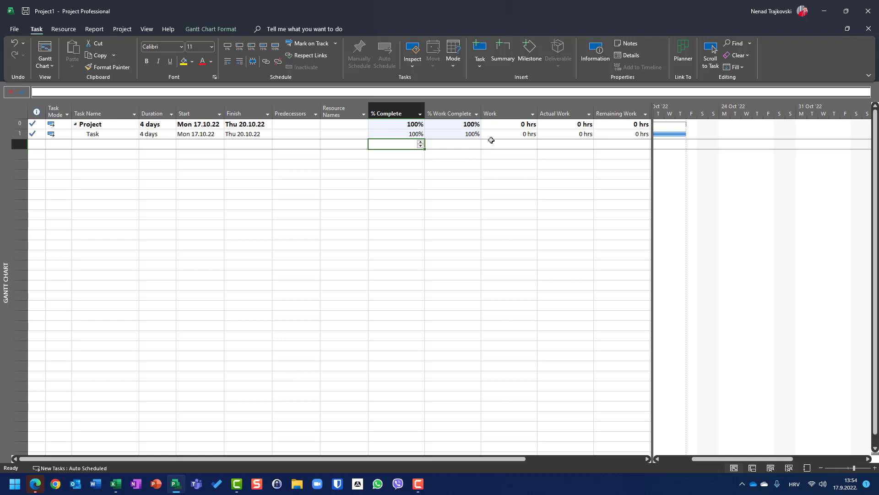
mouse_move(500, 133)
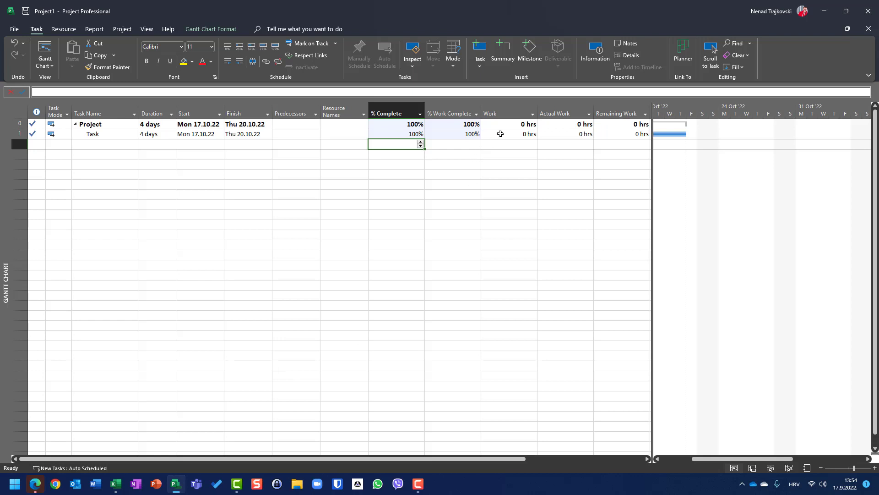
text(0%)
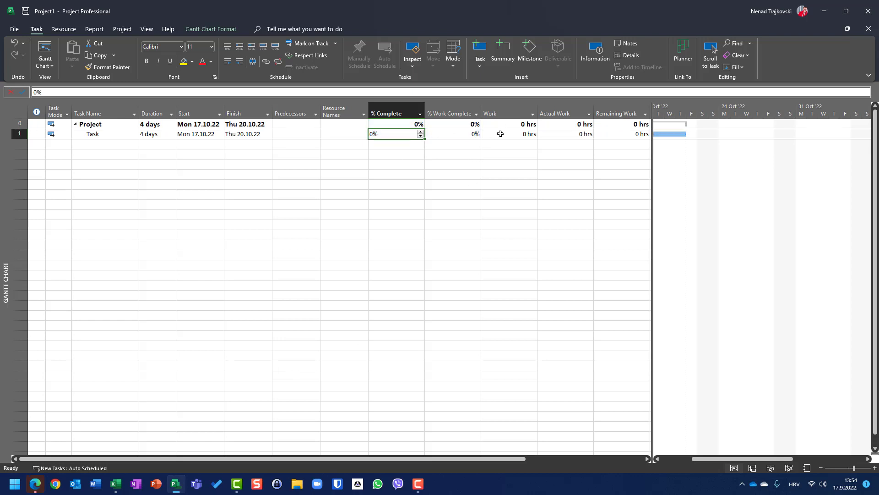
click(508, 133)
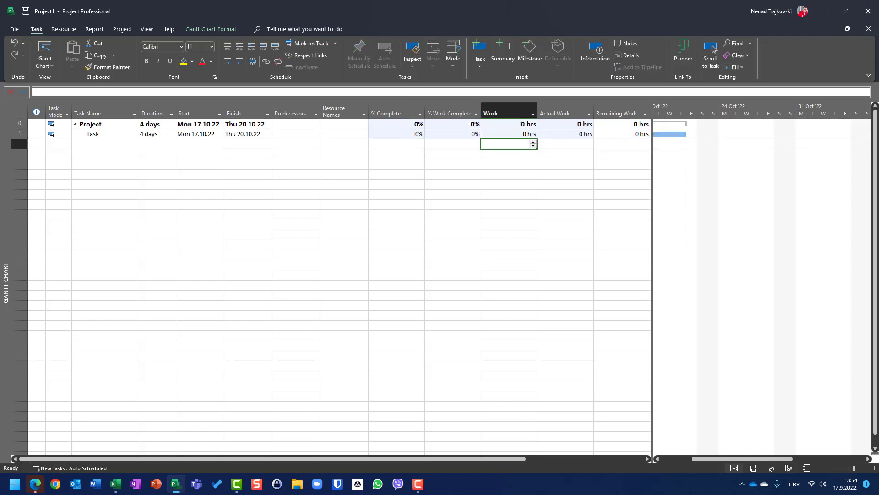
text(10)
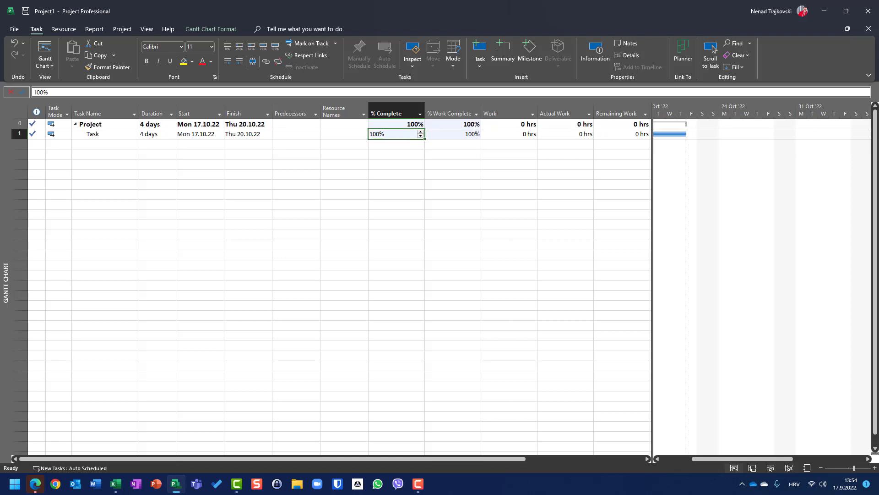
click(564, 133)
text(0)
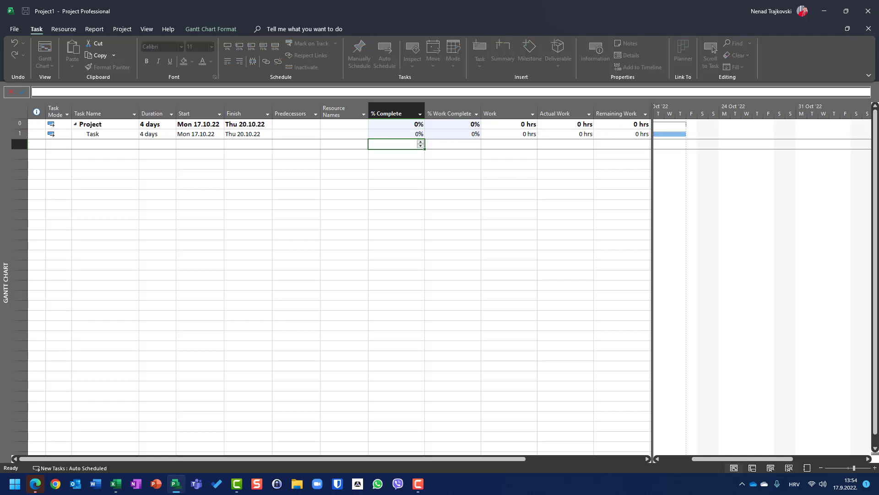
Start entering 100 as the Task's % Complete.
text(100)
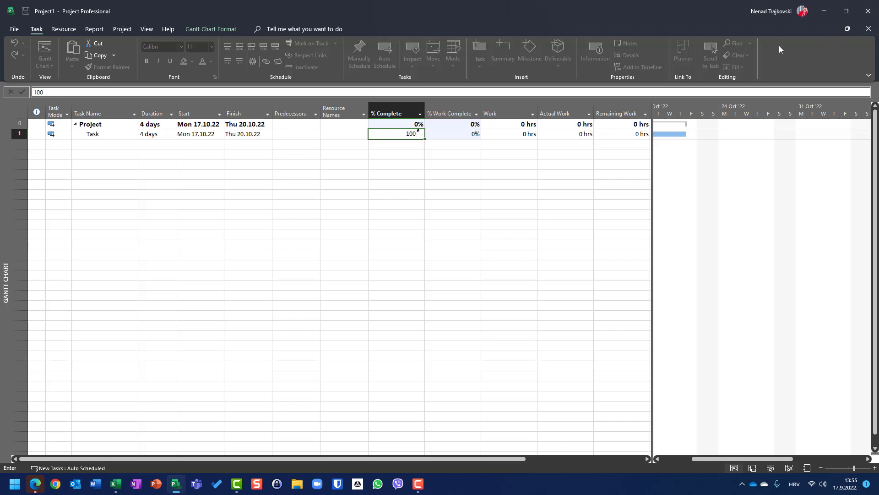
mouse_move(38, 136)
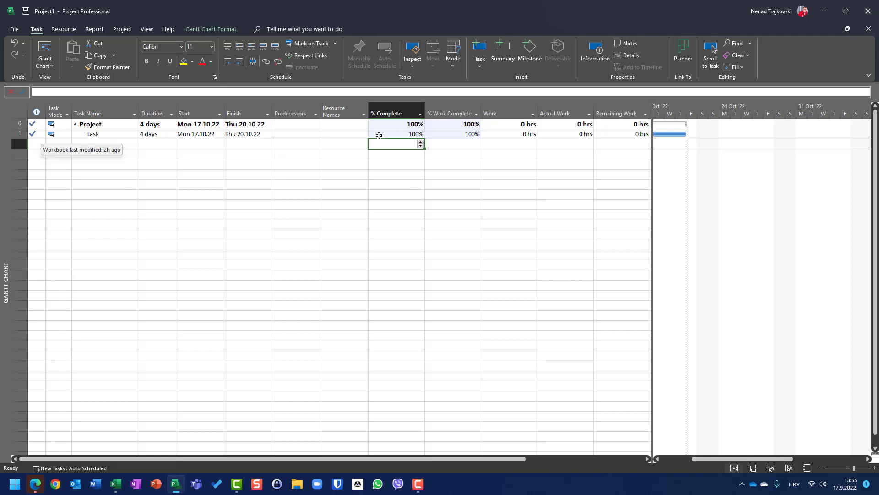
mouse_move(444, 134)
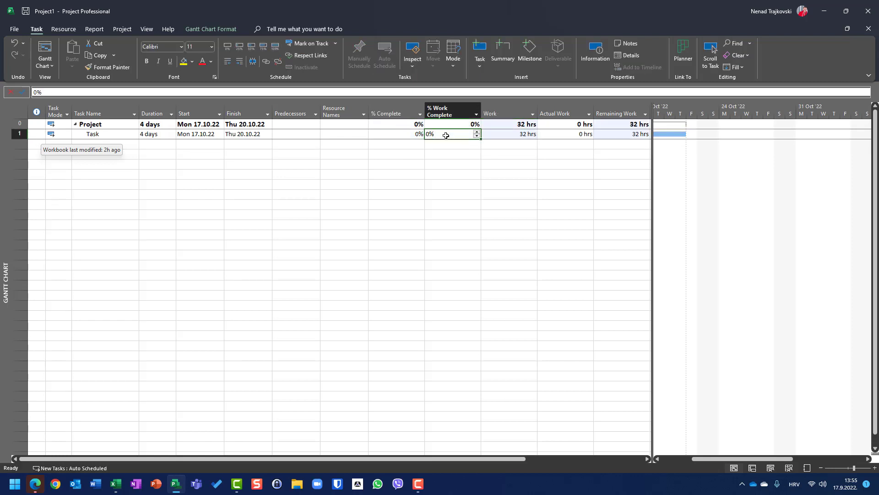
Set the Task's % Work Complete to 100% and add one hour of remaining work.
text(100%)
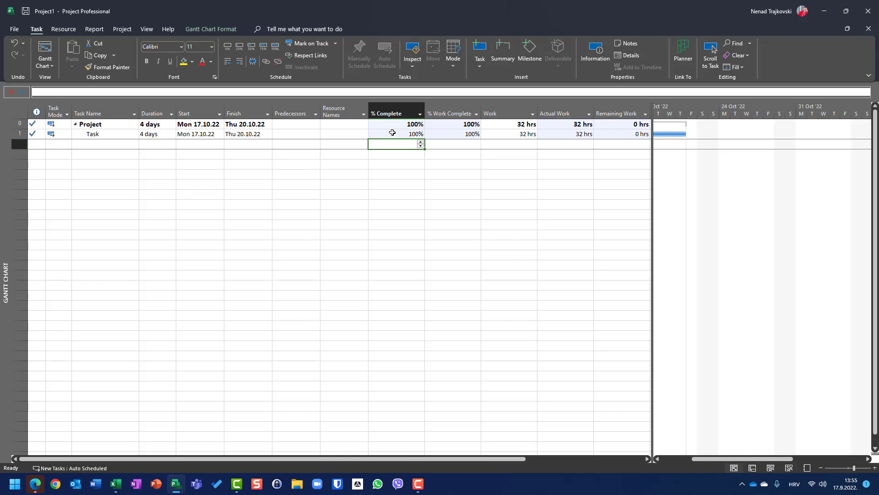
mouse_move(449, 156)
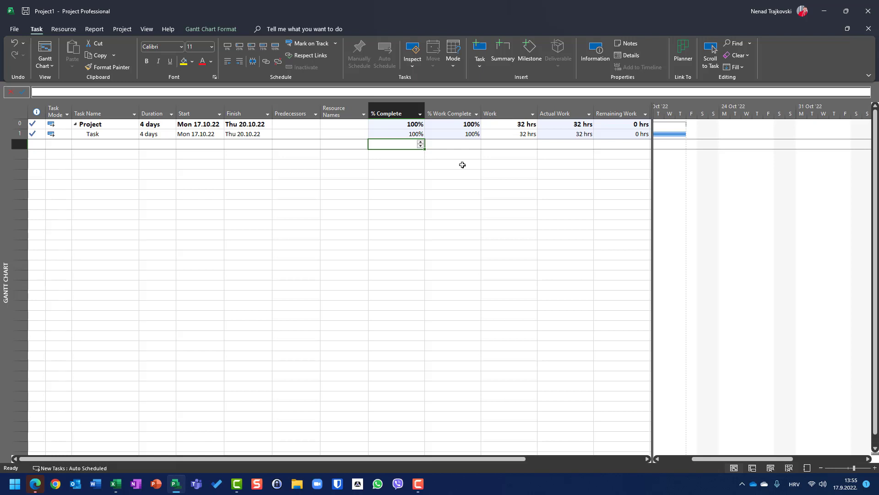
click(621, 133)
text(1)
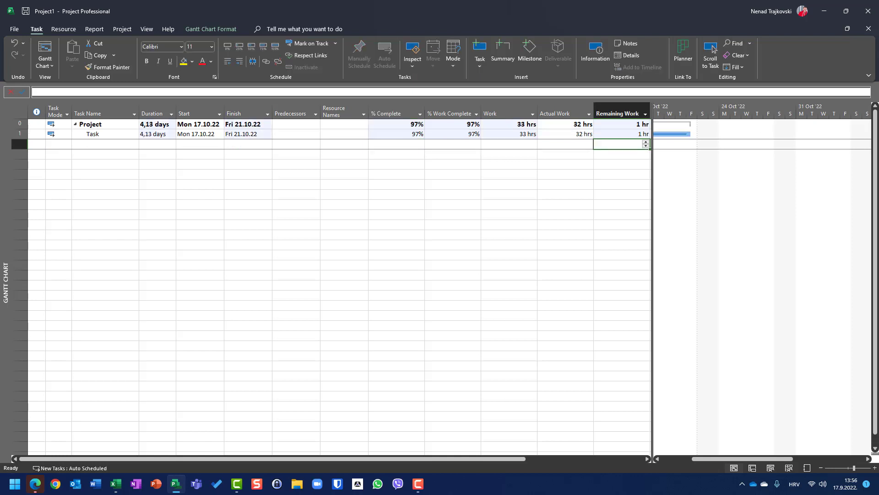
mouse_move(402, 135)
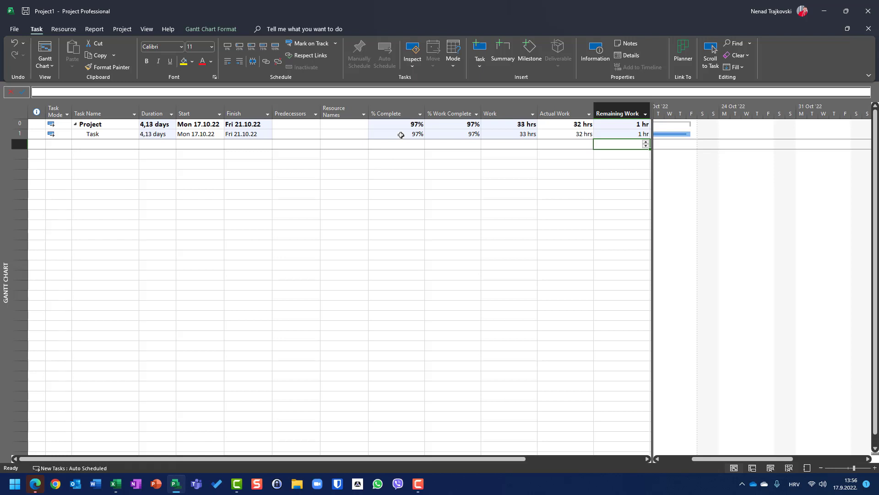
Mark all the Task's work done, then reset its progress and work to zero.
click(452, 133)
text(100)
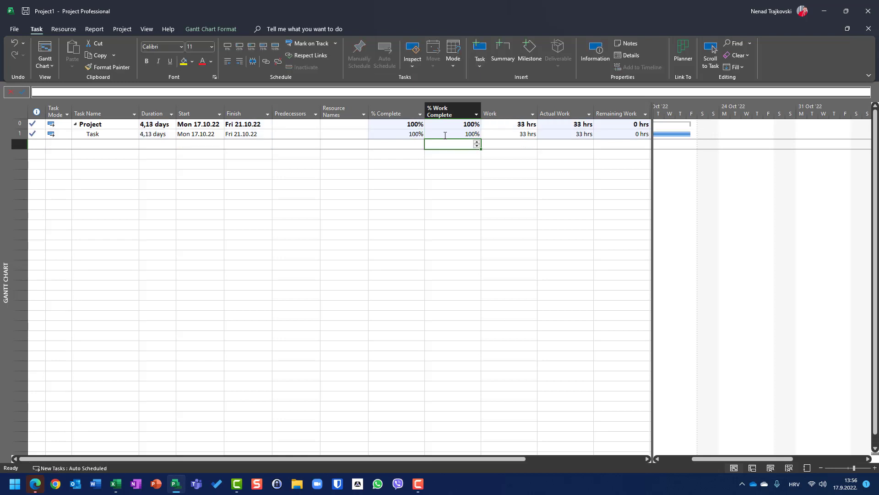
click(395, 133)
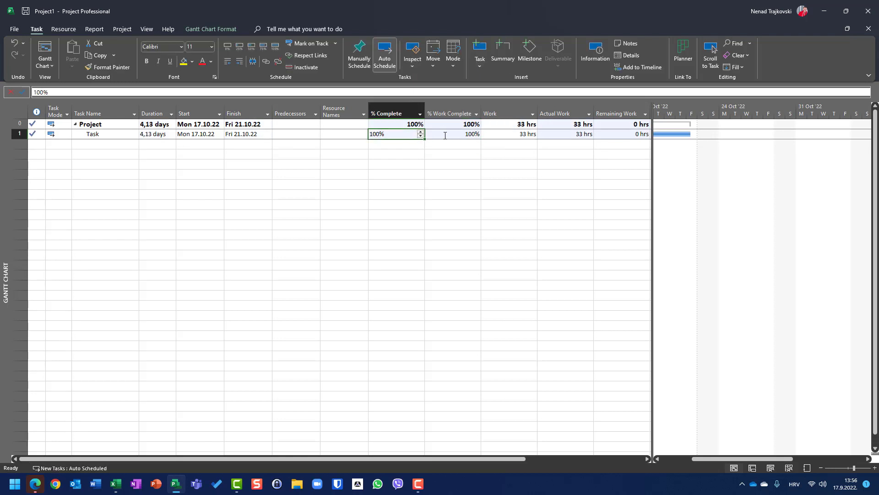
click(507, 133)
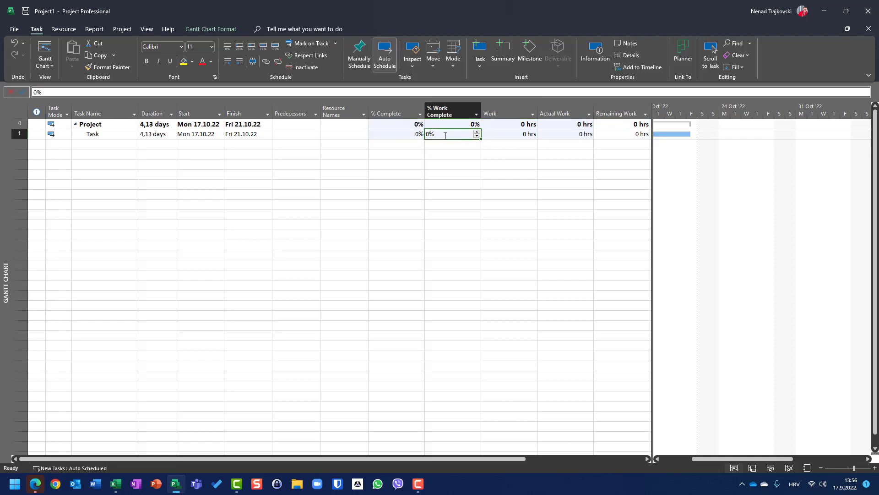
Restore the 4-day duration and set % Work Complete to 100% with % Complete at 0%.
click(157, 133)
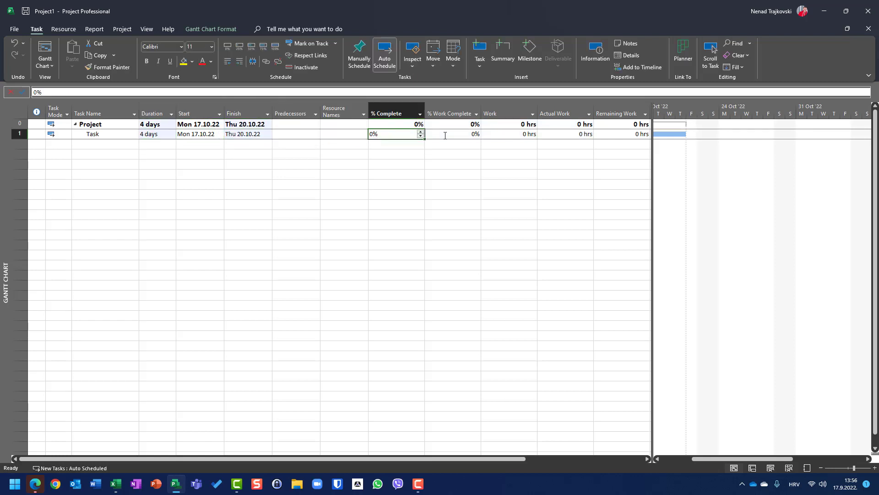
click(452, 134)
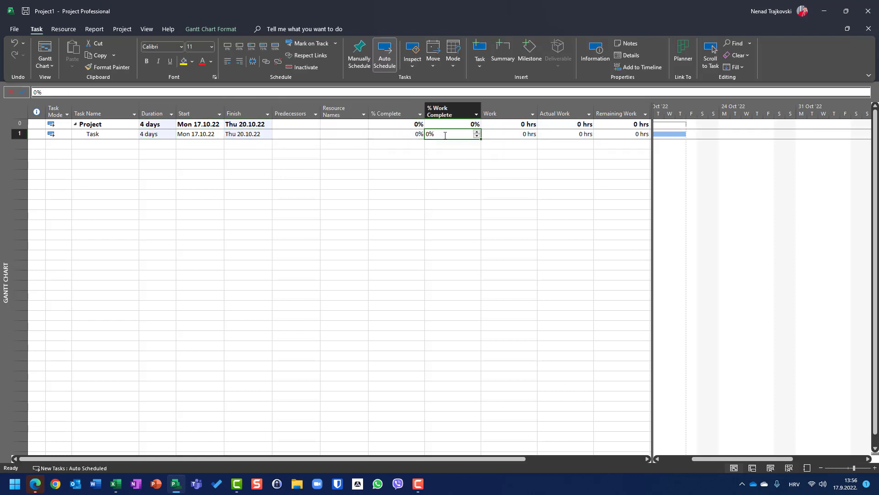
text(100%)
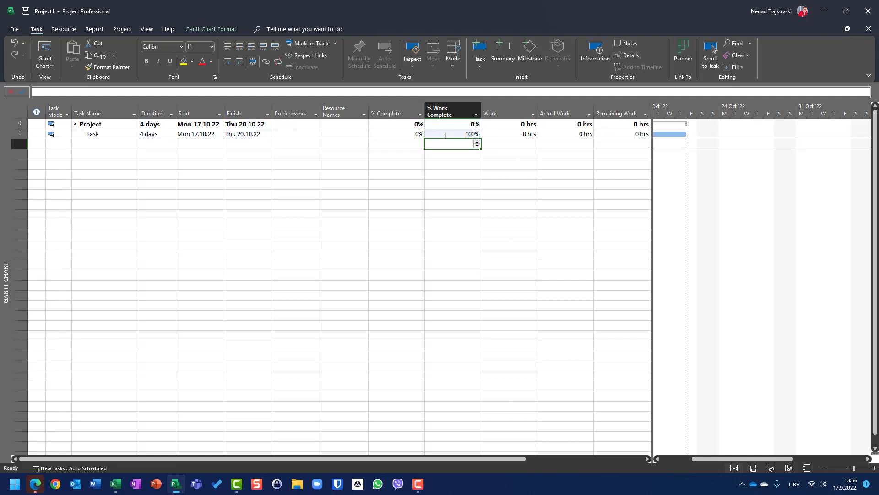
click(395, 134)
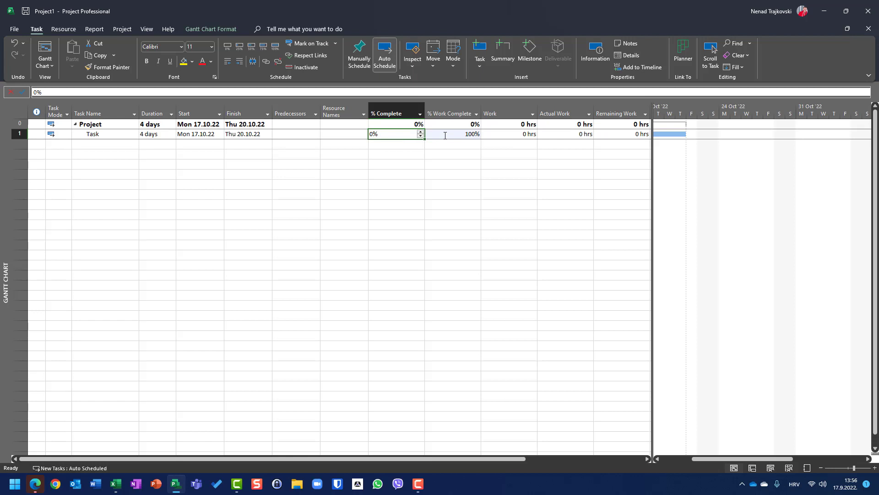
click(451, 133)
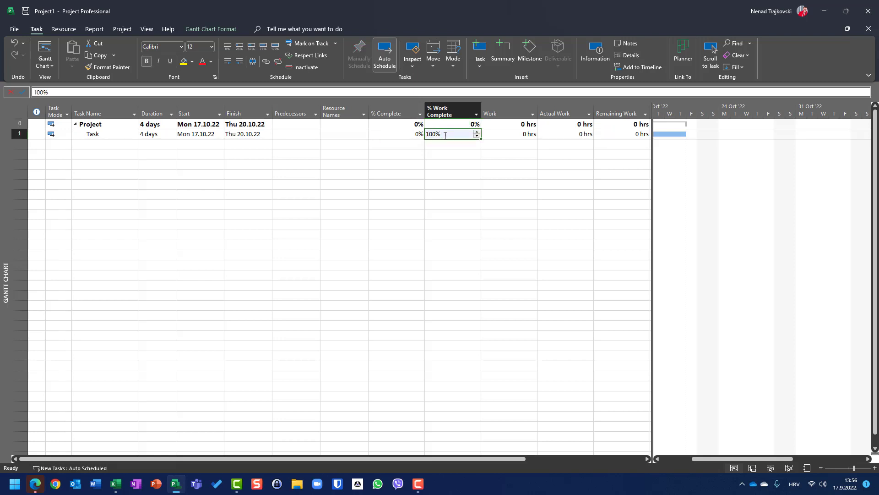
Select the Task's % Complete cell and type 100 into it.
click(395, 133)
text(1)
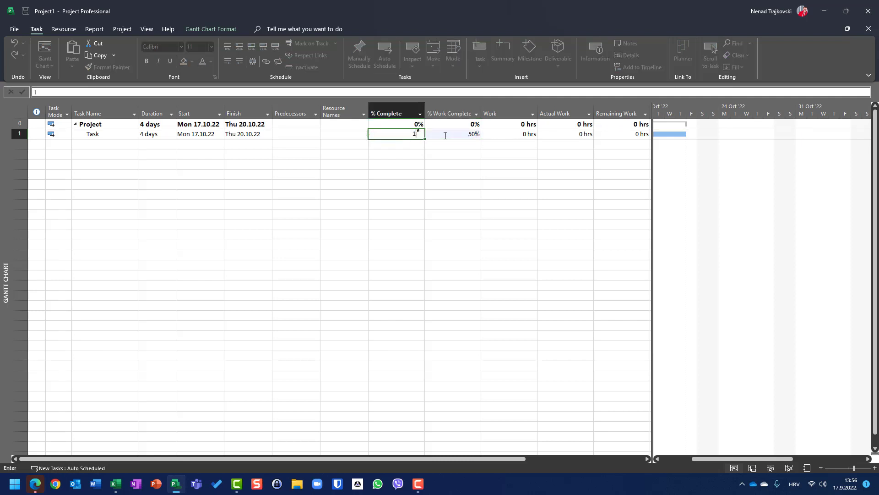
text(00)
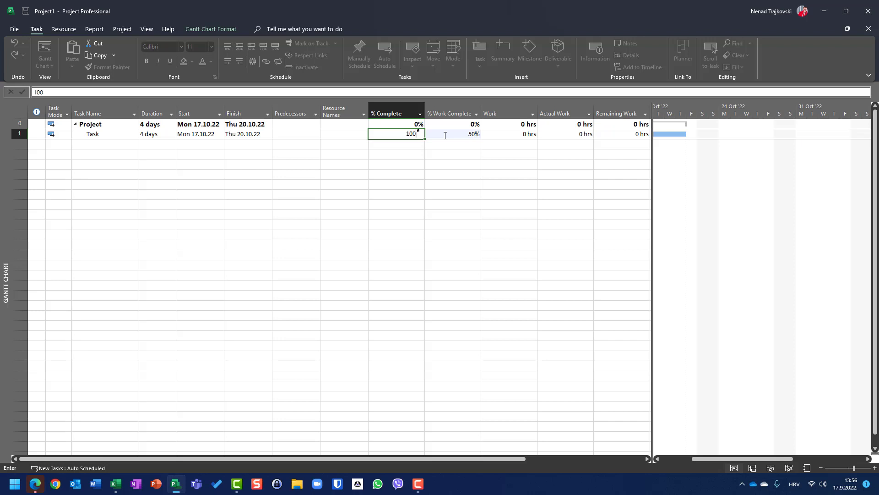
click(104, 113)
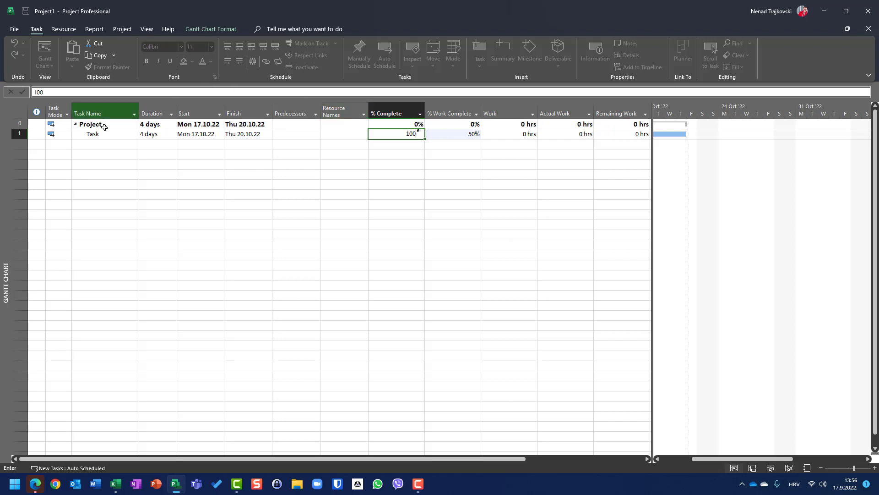